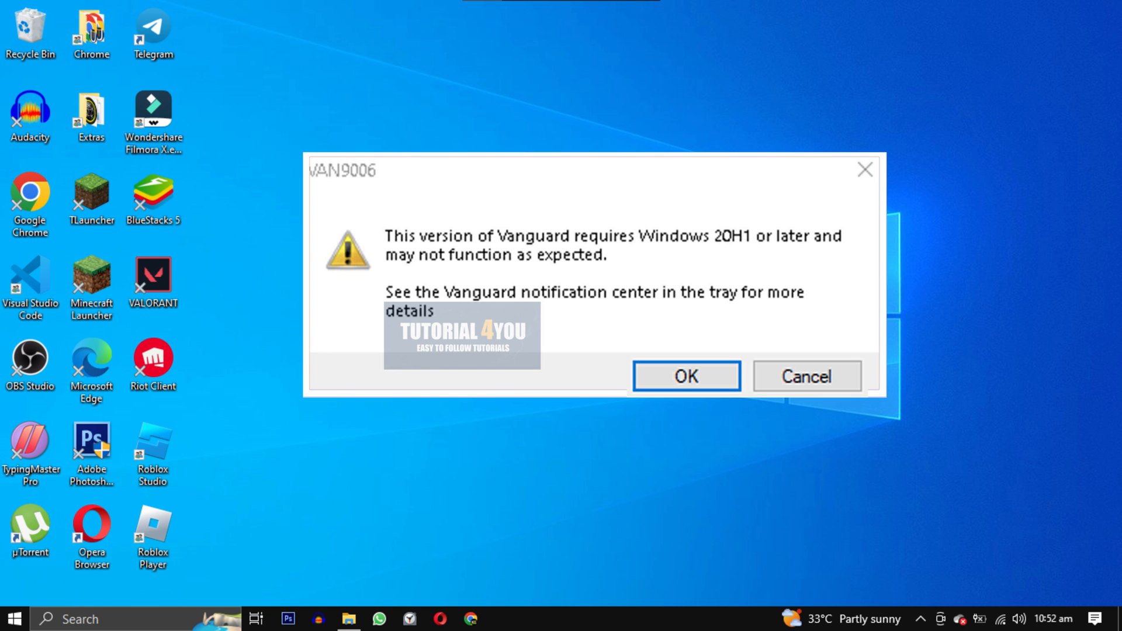
Acknowledge the VAN9006 Vanguard warning with OK
{"action": "left_click", "coordinate": [684, 375]}
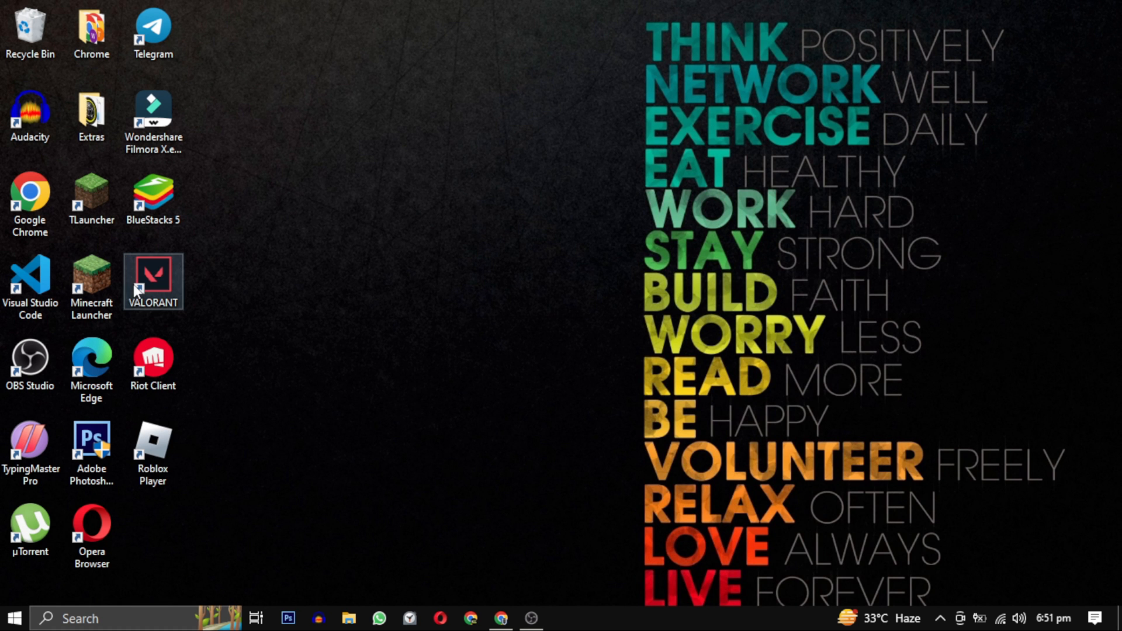
Enable 'Run this program as an administrator' in the VALORANT shortcut's Compatibility properties and apply it
{"action": "right_click", "coordinate": [152, 282]}
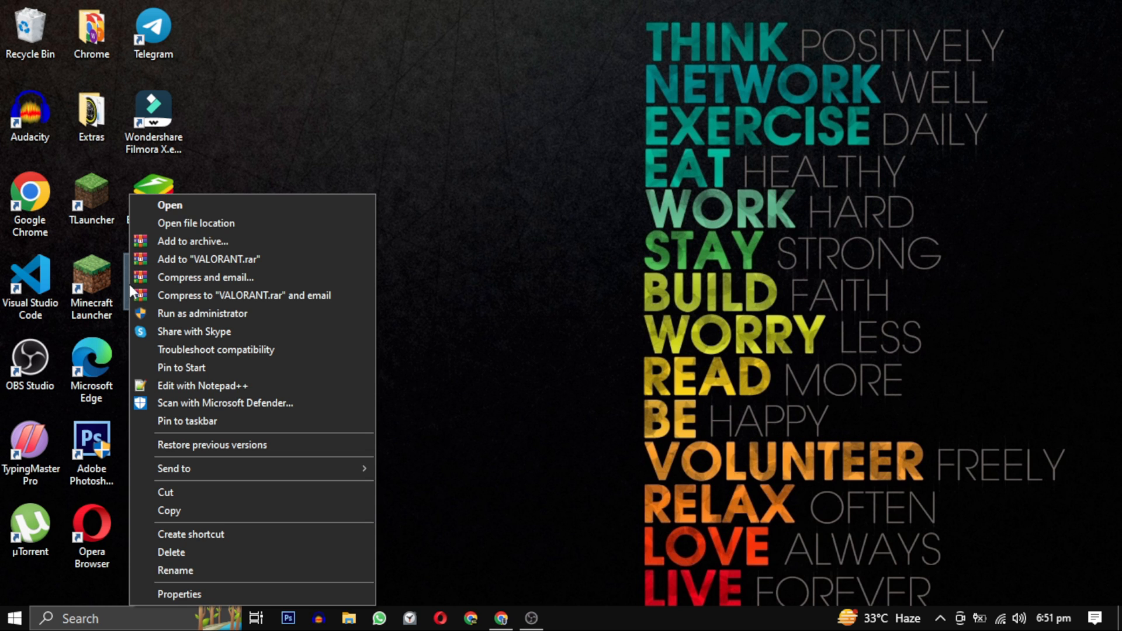
{"action": "left_click", "coordinate": [180, 593]}
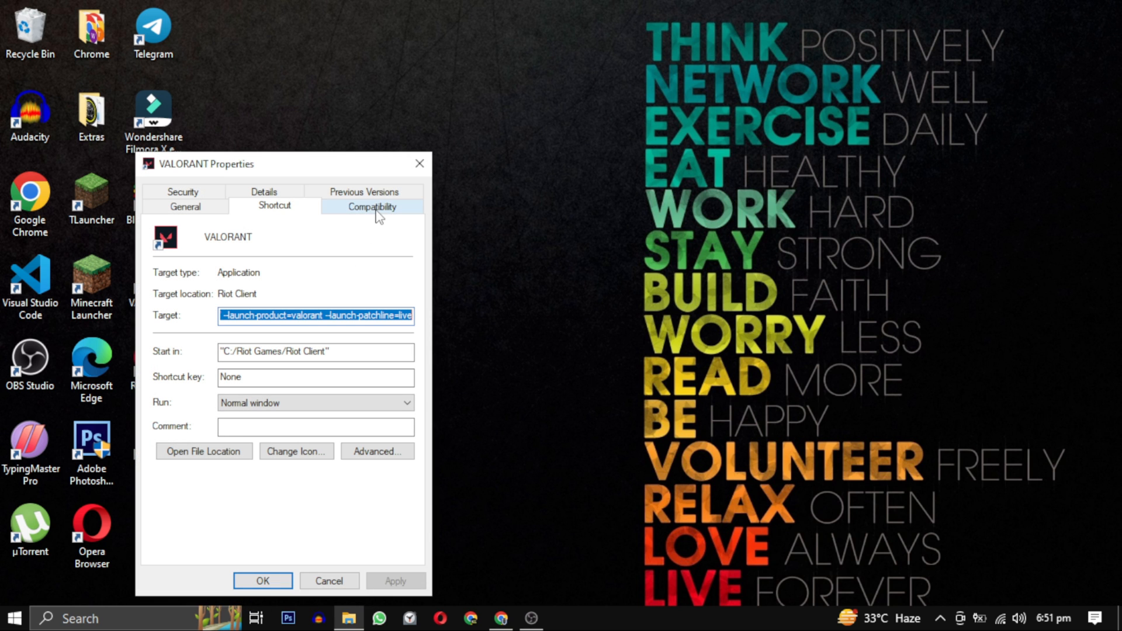
{"action": "left_click", "coordinate": [372, 206]}
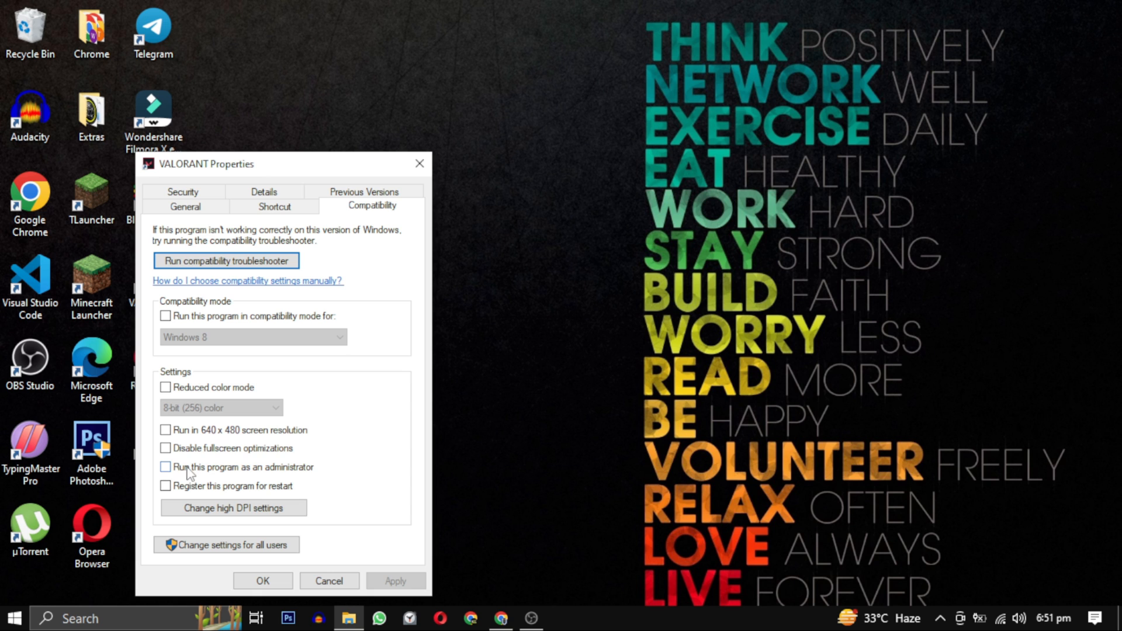
{"action": "left_click", "coordinate": [164, 467]}
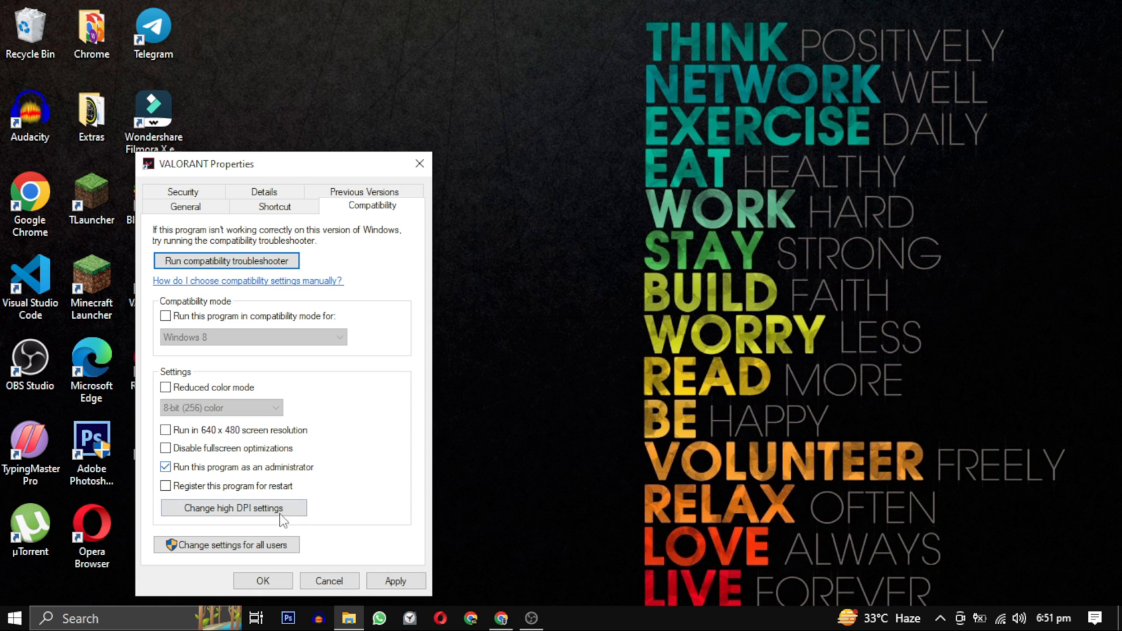
{"action": "left_click", "coordinate": [395, 580]}
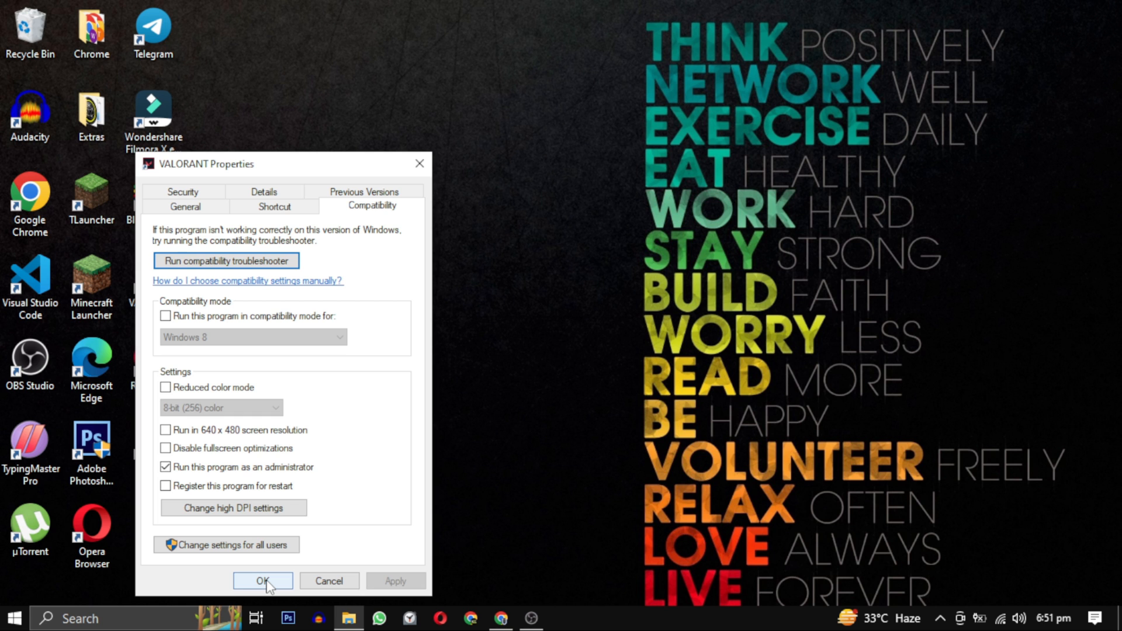
{"action": "left_click", "coordinate": [263, 581]}
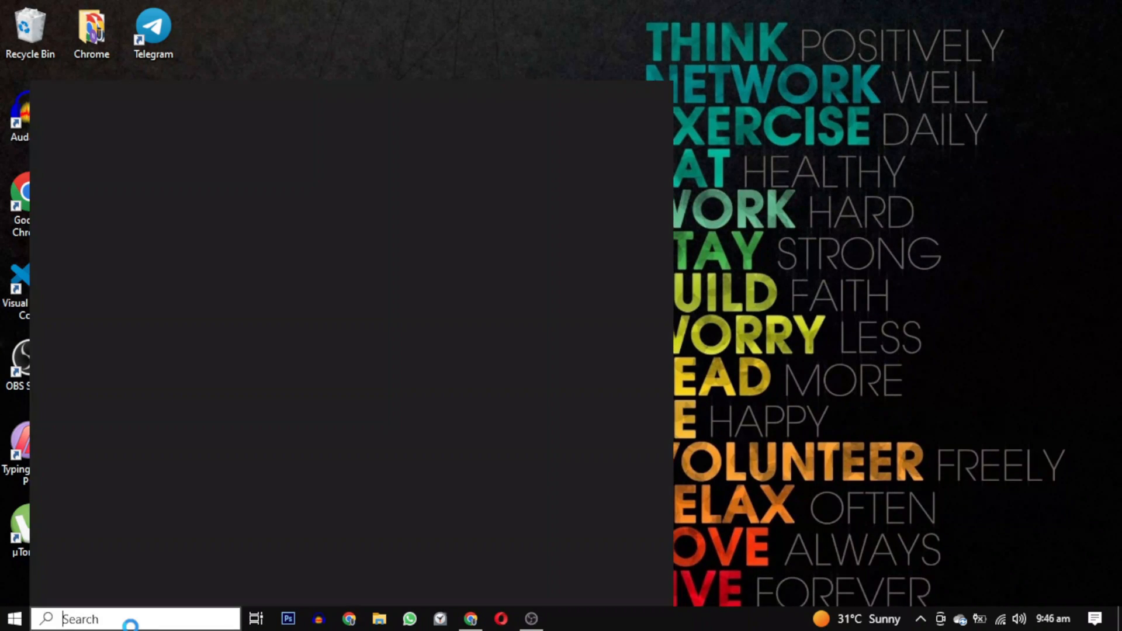
Check for updates in Windows Update and start downloading the version 22H2 update assistant
{"action": "type", "text": "windows"}
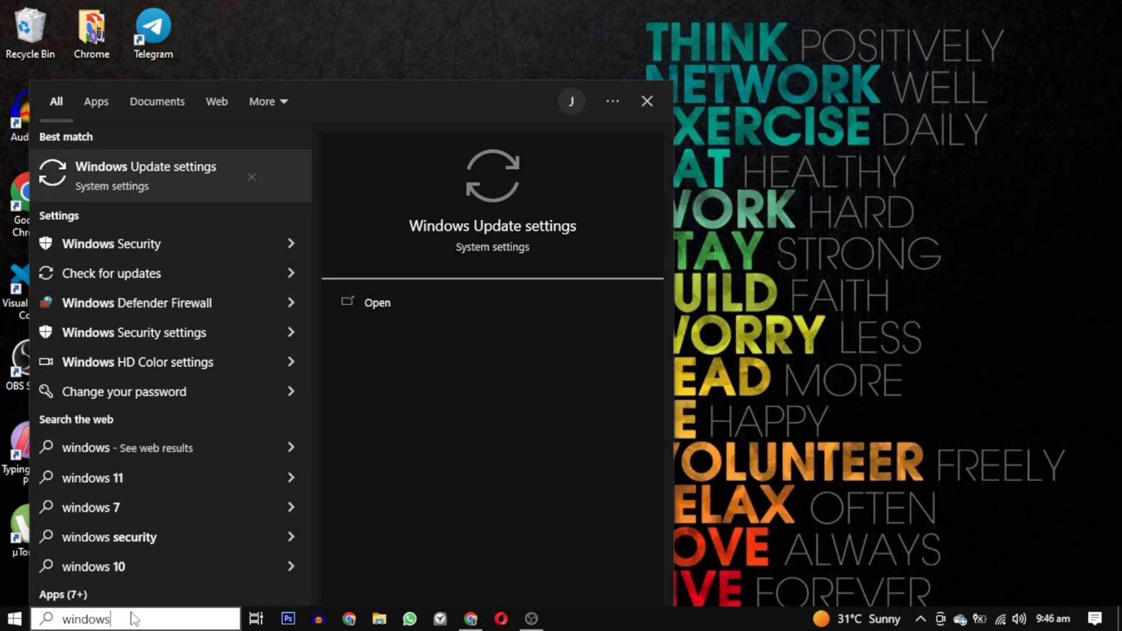
{"action": "left_click", "coordinate": [376, 301]}
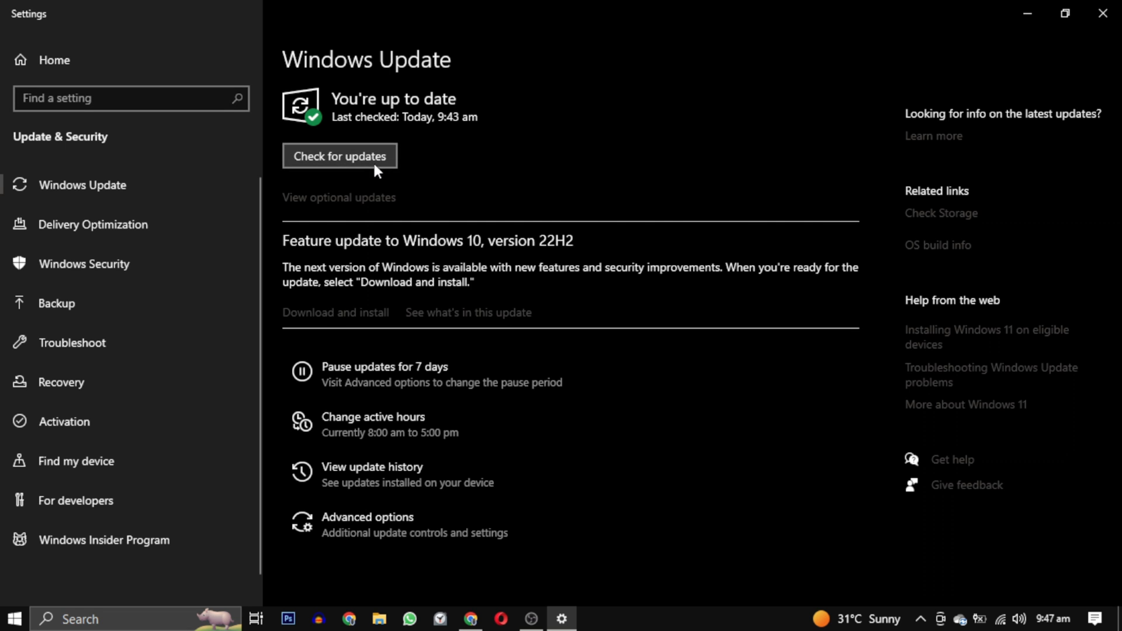
{"action": "left_click", "coordinate": [340, 156]}
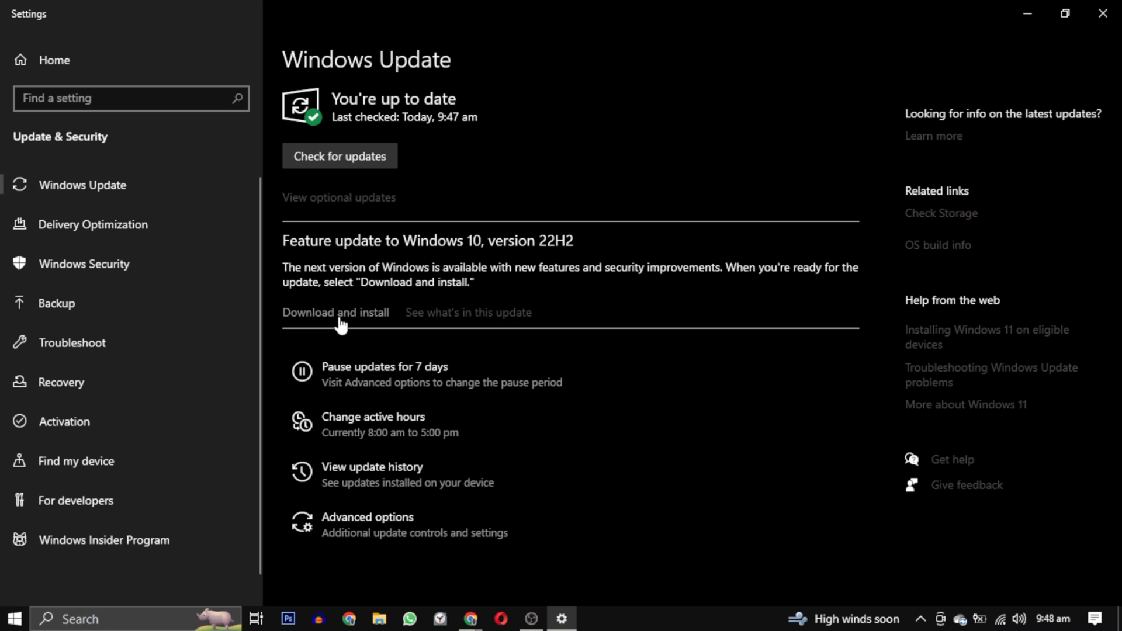
{"action": "left_click", "coordinate": [334, 312]}
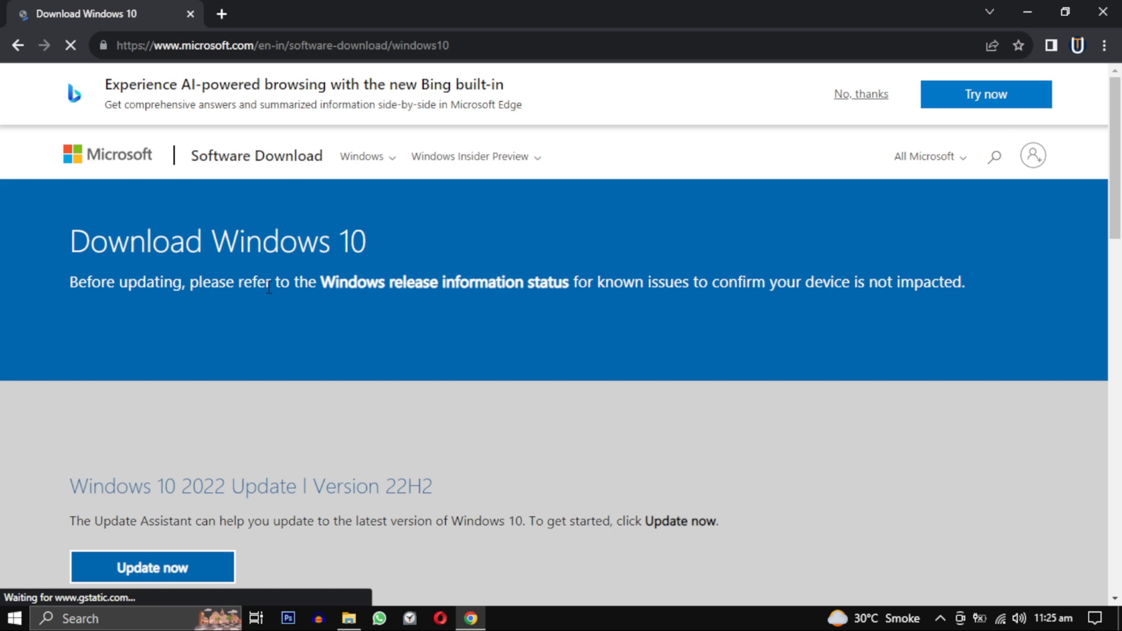
{"action": "scroll", "scroll_direction": "down", "scroll_amount": 3}
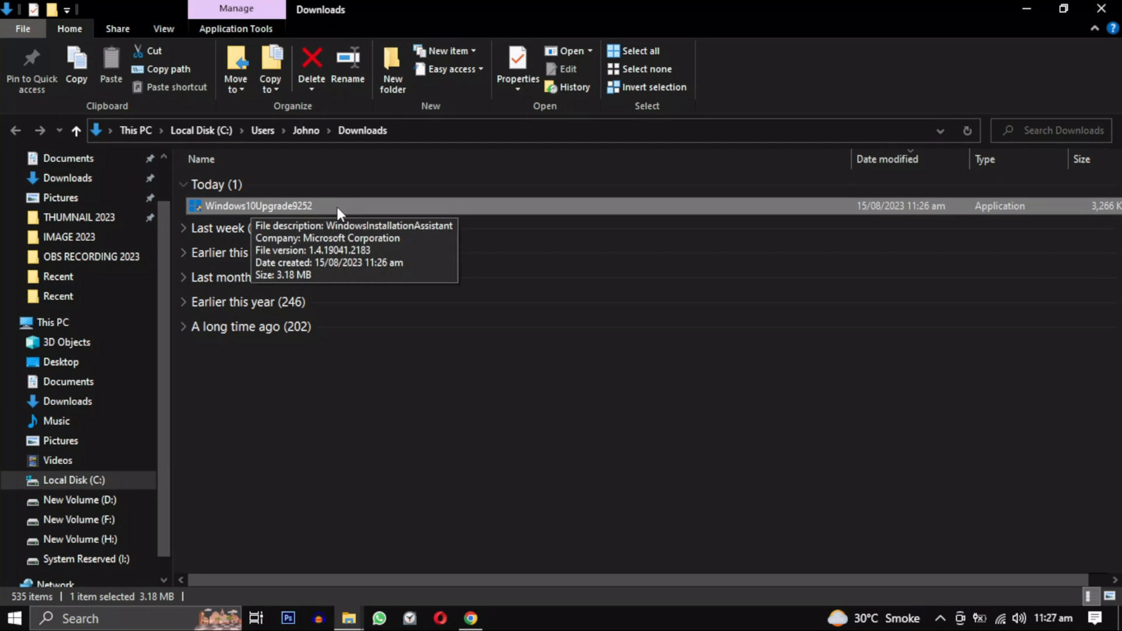
Run Windows10Upgrade9252 as administrator and close it once it reports Windows 10 is current
{"action": "right_click", "coordinate": [258, 206]}
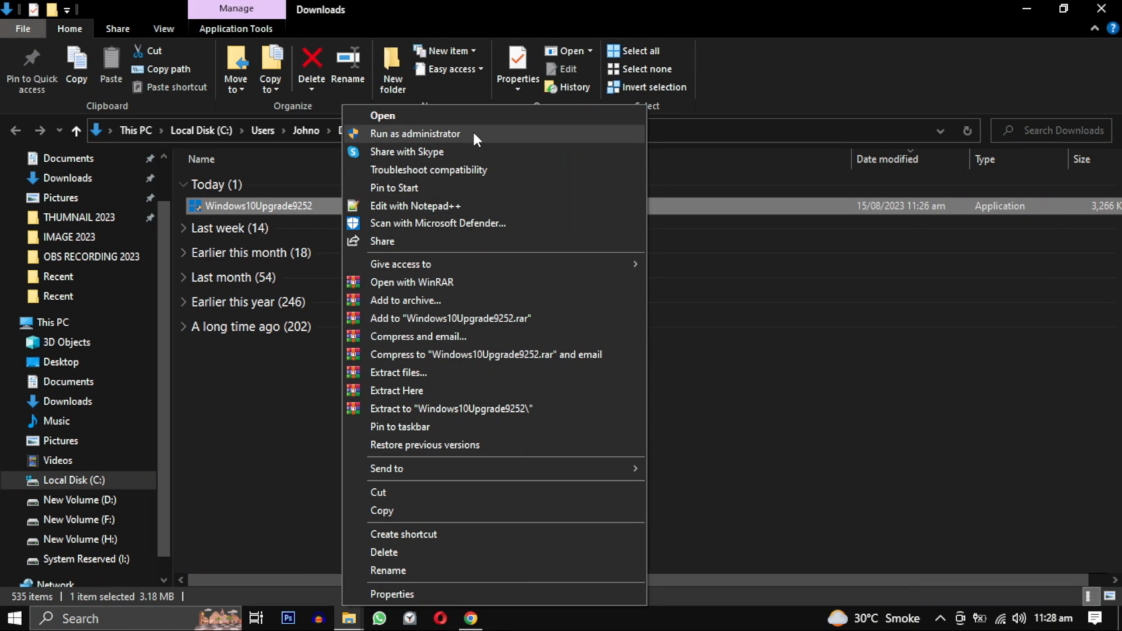
{"action": "left_click", "coordinate": [415, 133]}
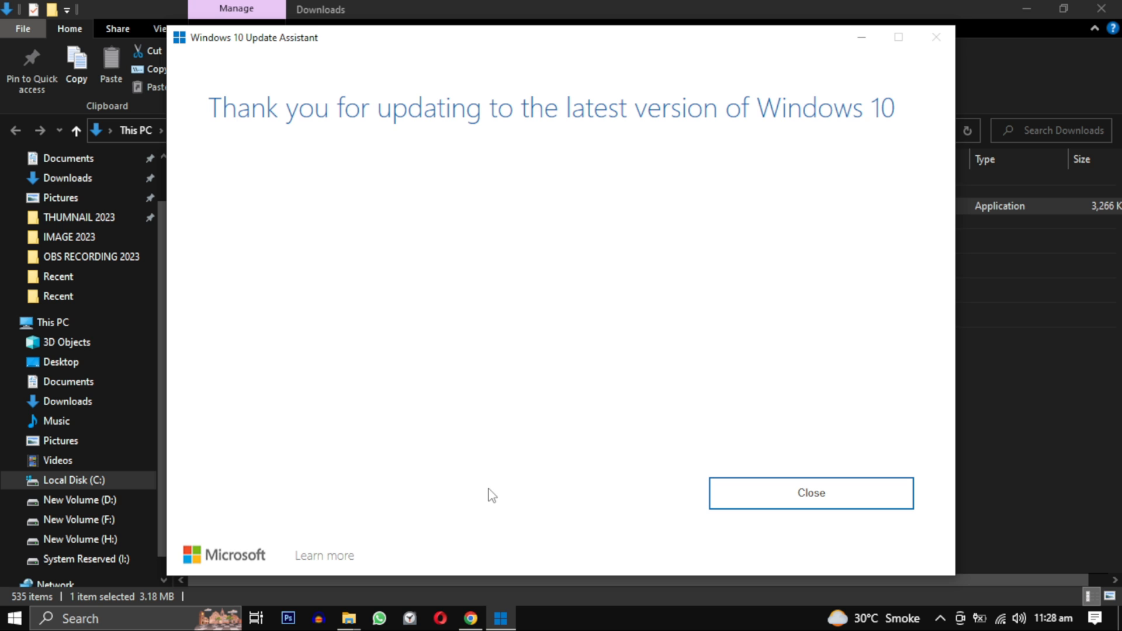
{"action": "mouse_move", "coordinate": [471, 266]}
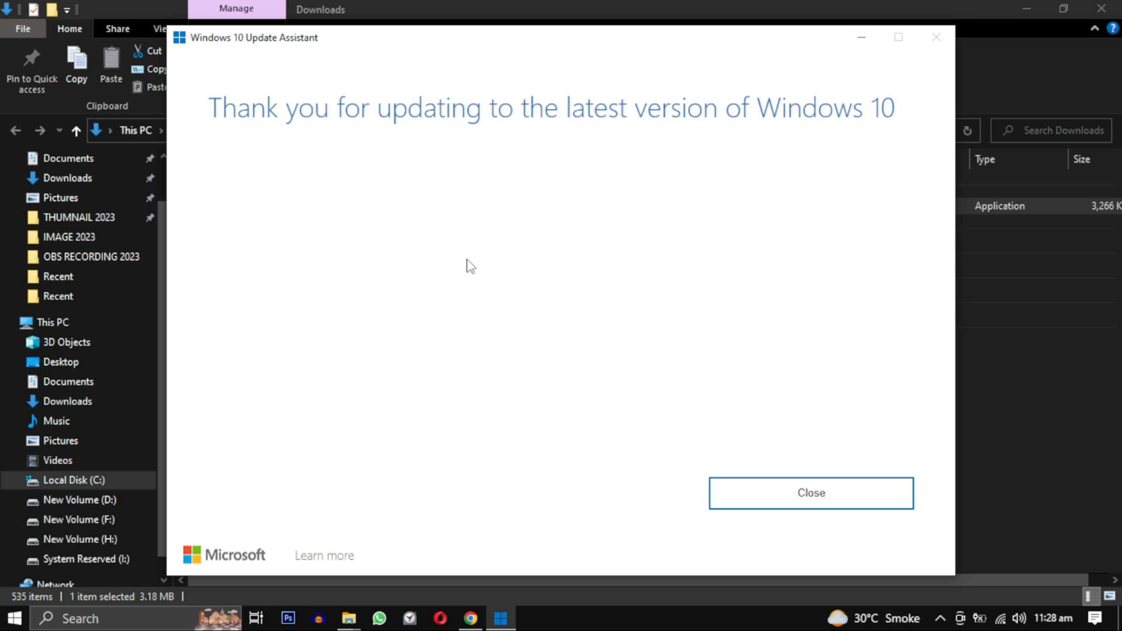
{"action": "mouse_move", "coordinate": [626, 460]}
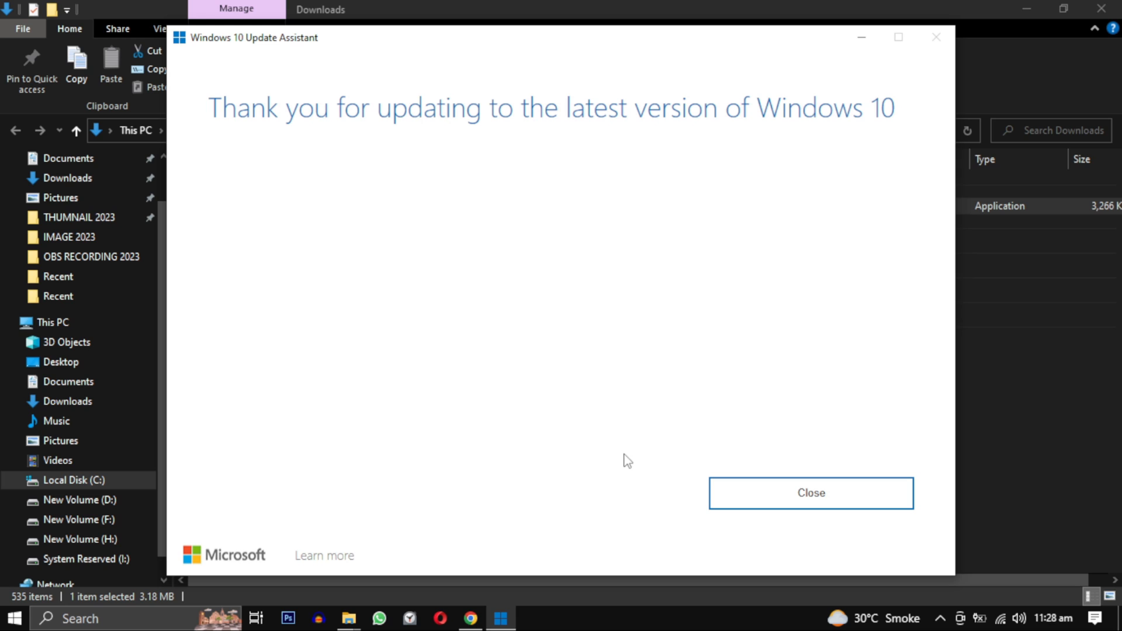
{"action": "mouse_move", "coordinate": [619, 476]}
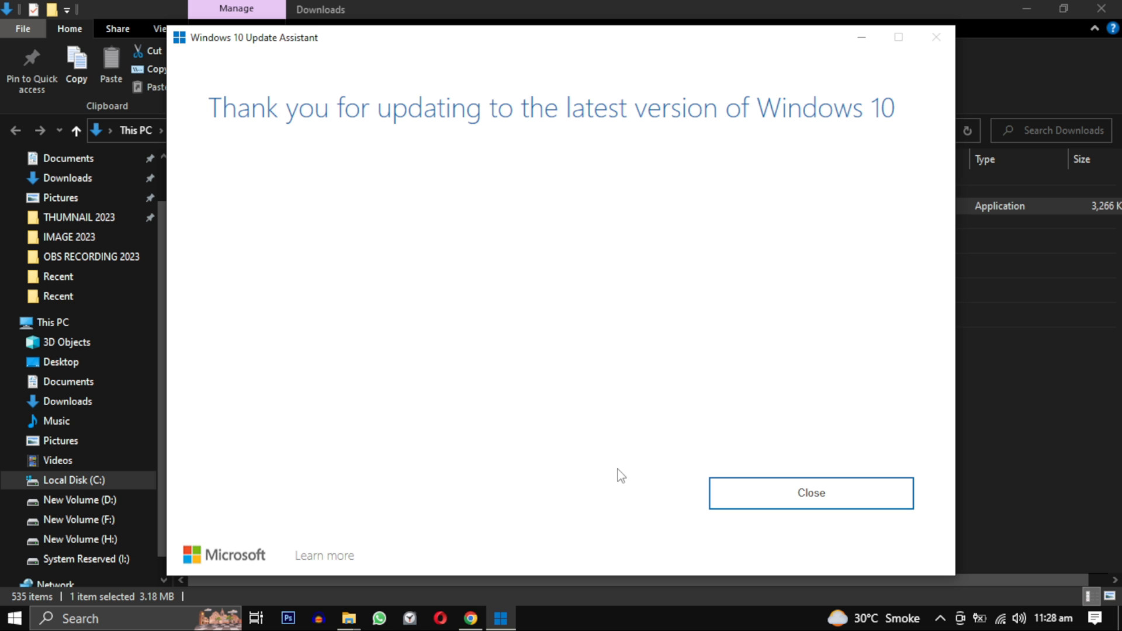
{"action": "left_click", "coordinate": [809, 492]}
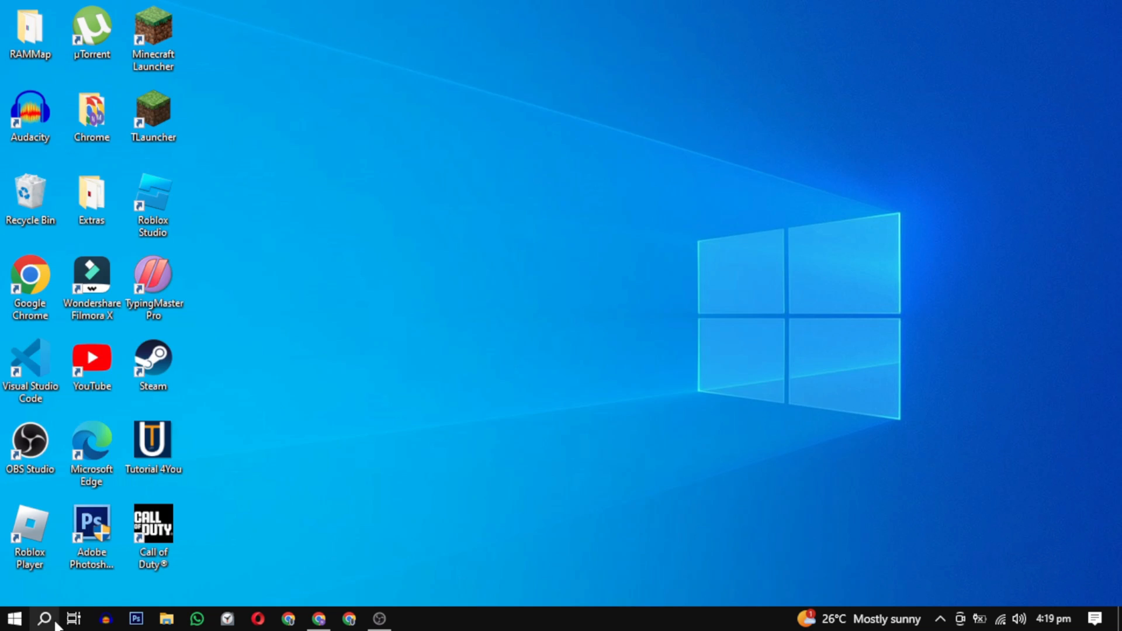
Run 'bcdedit /set hypervisorlaunchtype off' in an administrator Command Prompt
{"action": "type", "text": "command Prompt"}
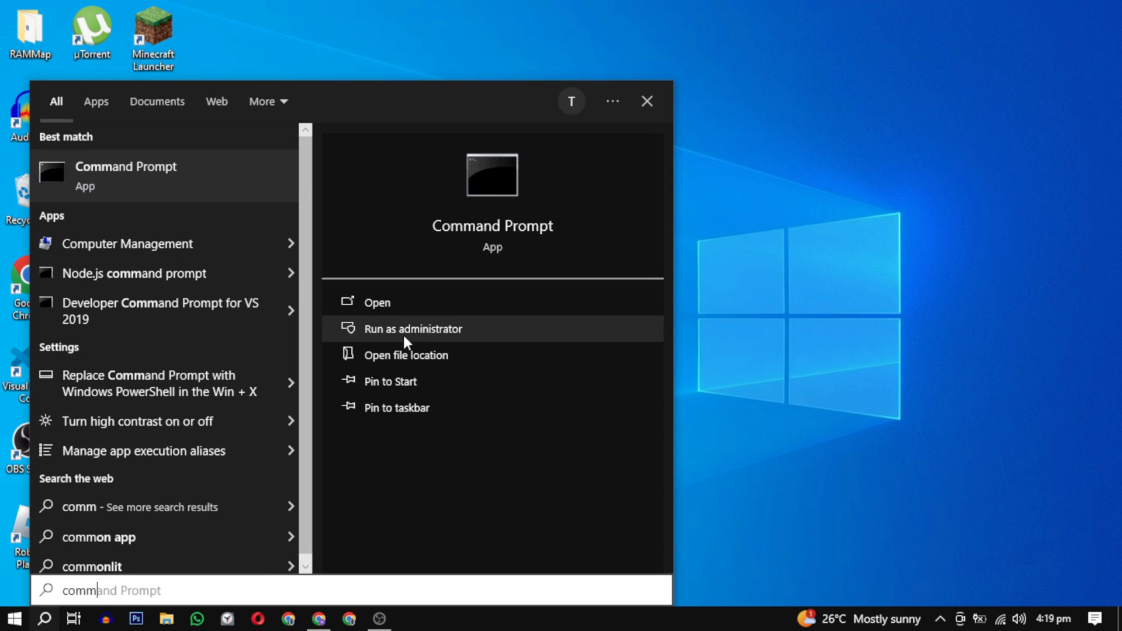
{"action": "left_click", "coordinate": [413, 328]}
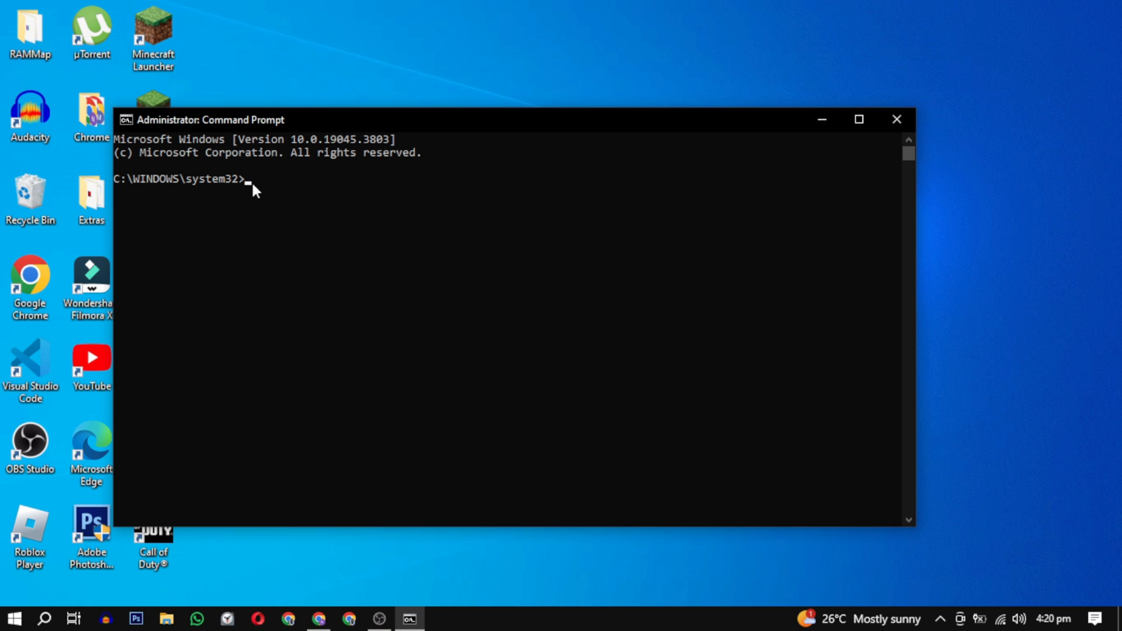
{"action": "type", "text": "bcdedit /set hypervisorlaunchtype off"}
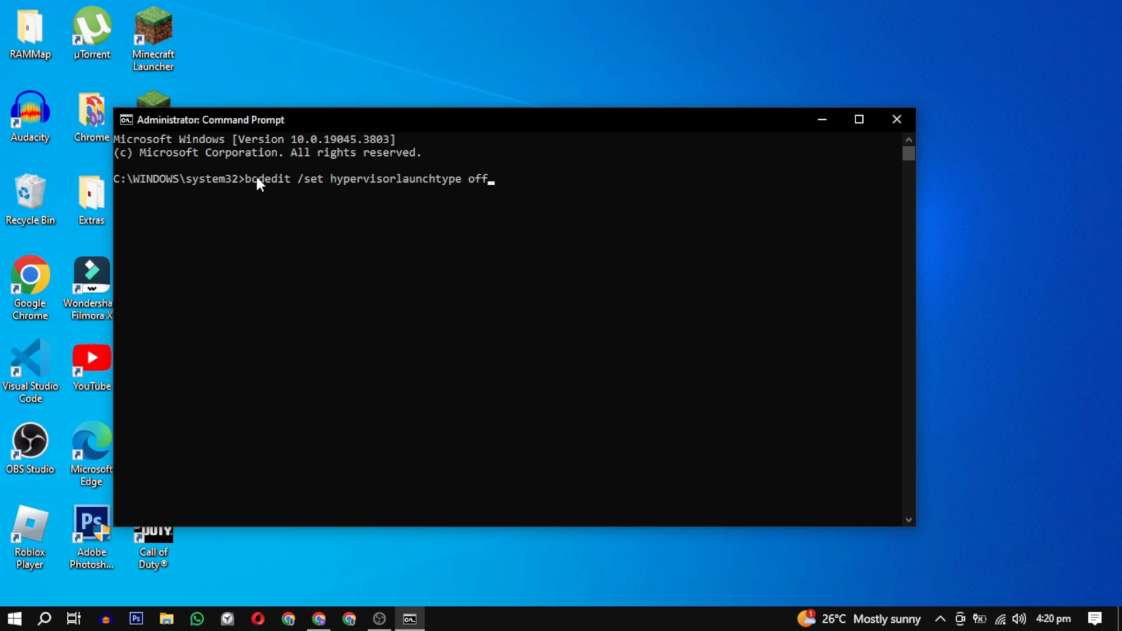
{"action": "key", "text": "enter"}
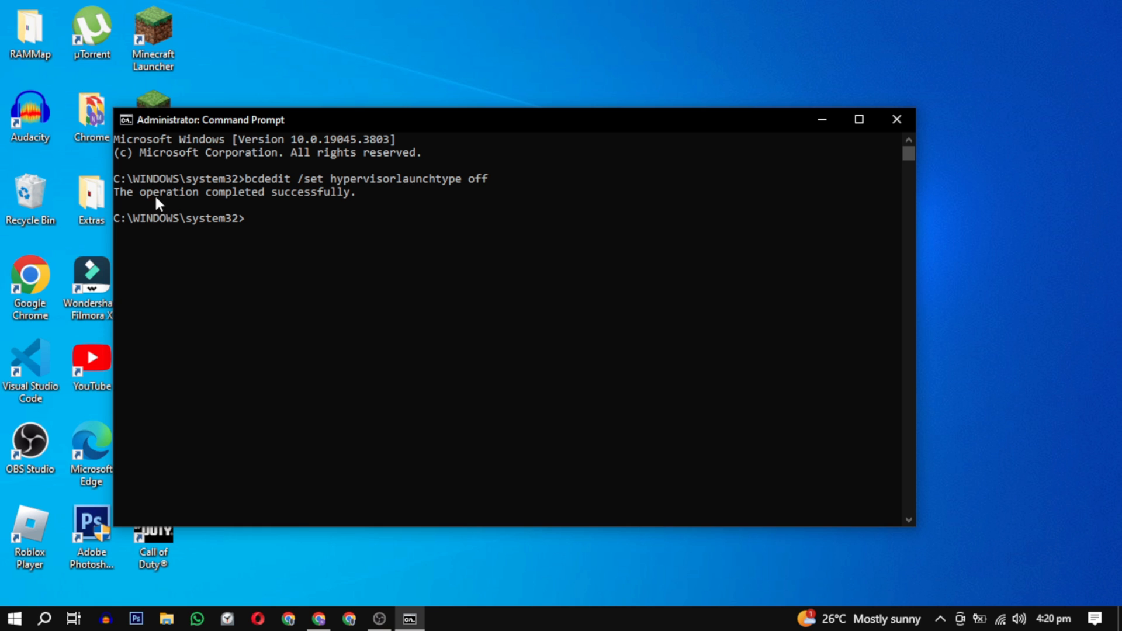
Re-enter the hypervisorlaunchtype command with 'aut' appended and run it
{"action": "type", "text": "bcdedit /set hypervisorlaunchtype off"}
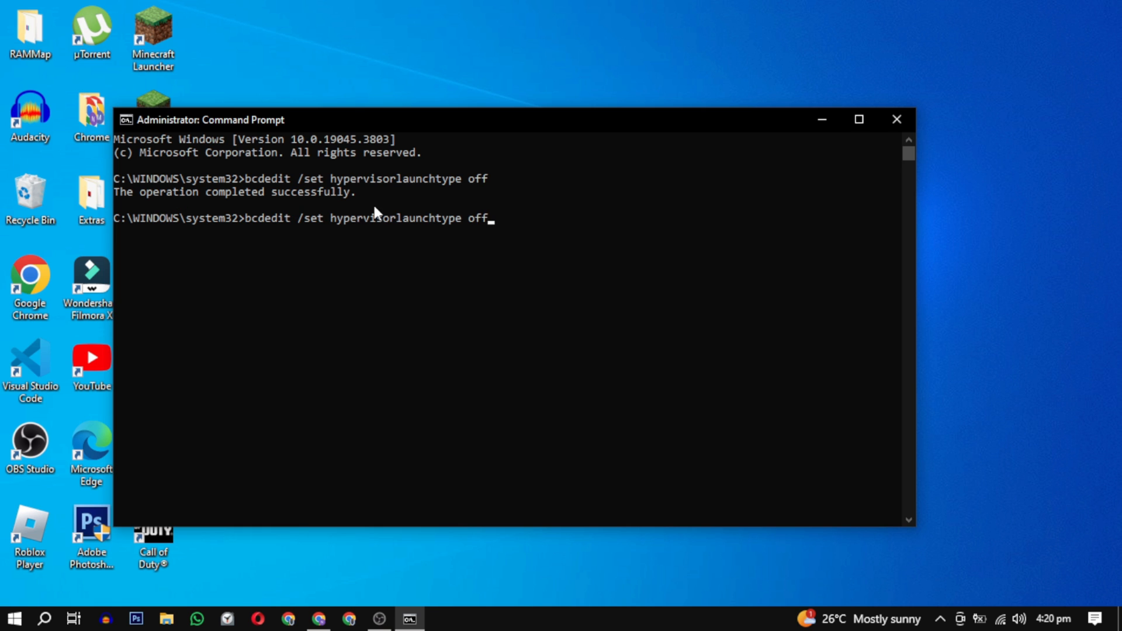
{"action": "type", "text": "aut"}
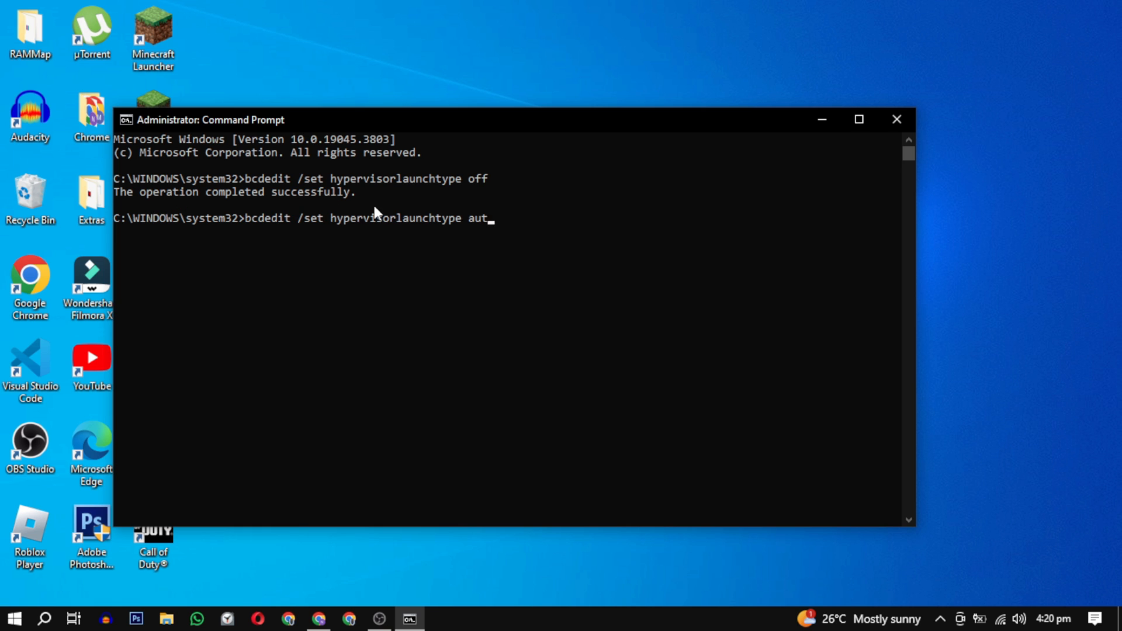
{"action": "key", "text": "enter"}
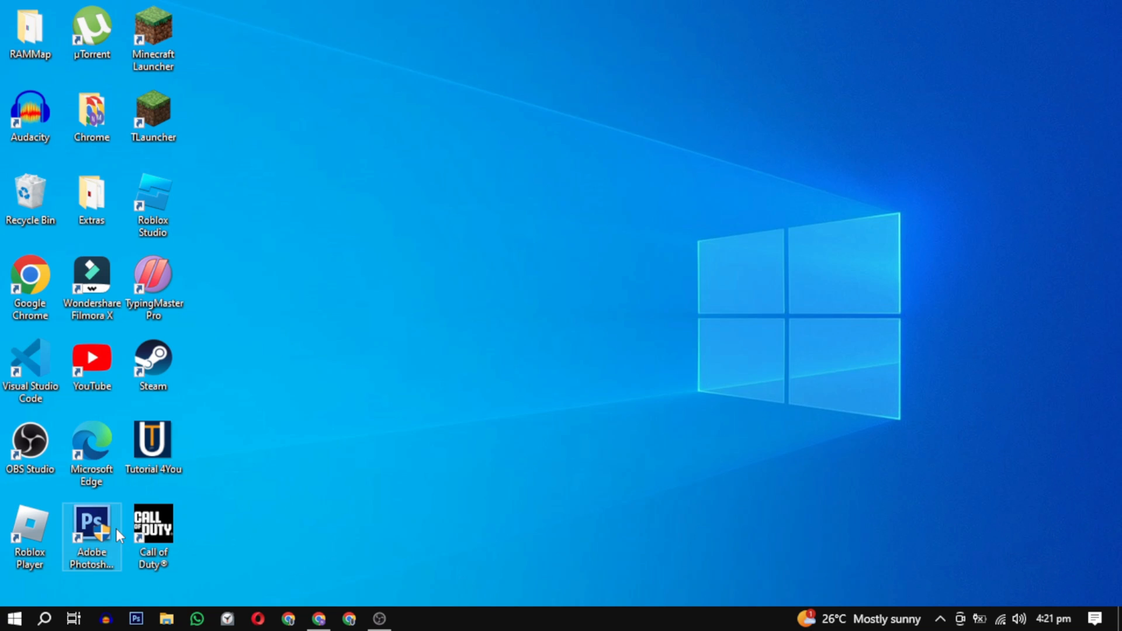
Reach Windows Security via Start > Settings > Update & Security
{"action": "left_click", "coordinate": [13, 618]}
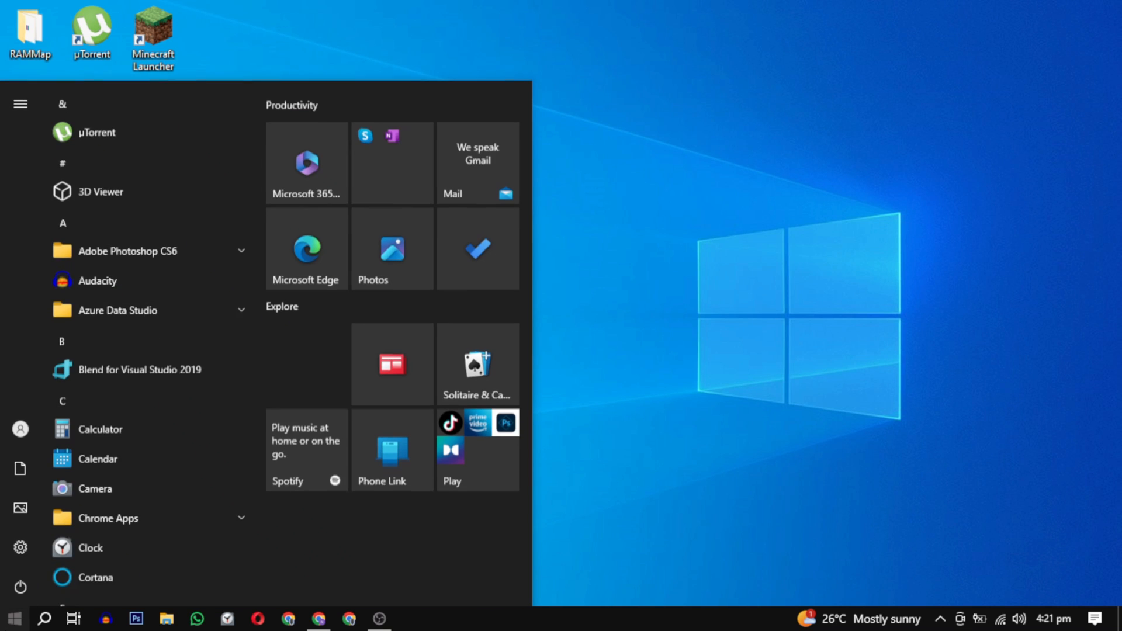
{"action": "left_click", "coordinate": [20, 104]}
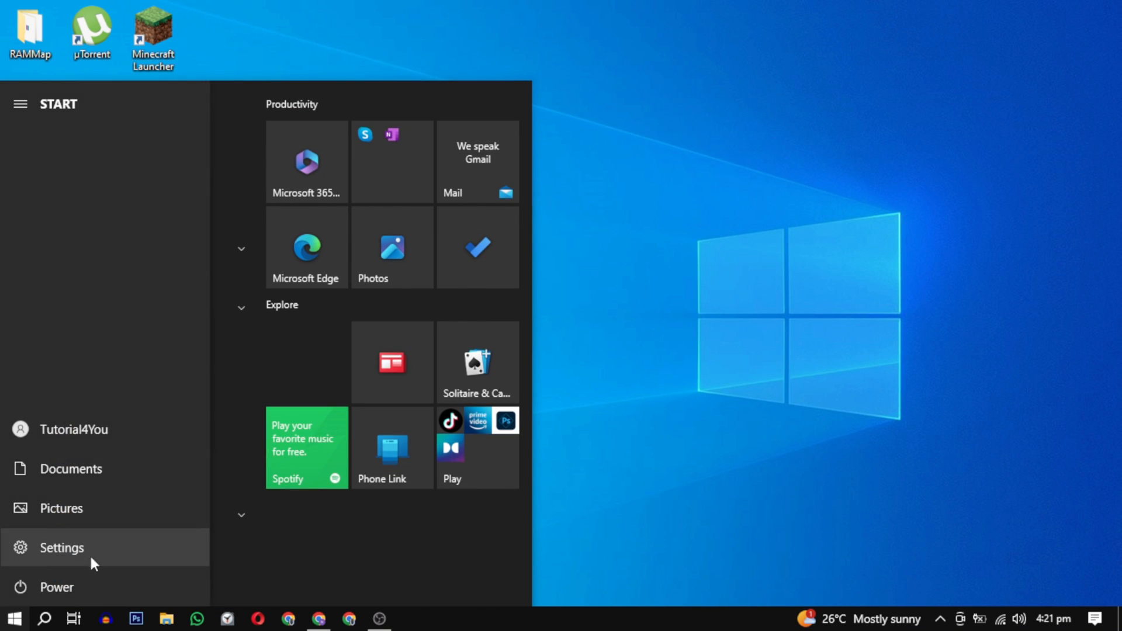
{"action": "left_click", "coordinate": [62, 547]}
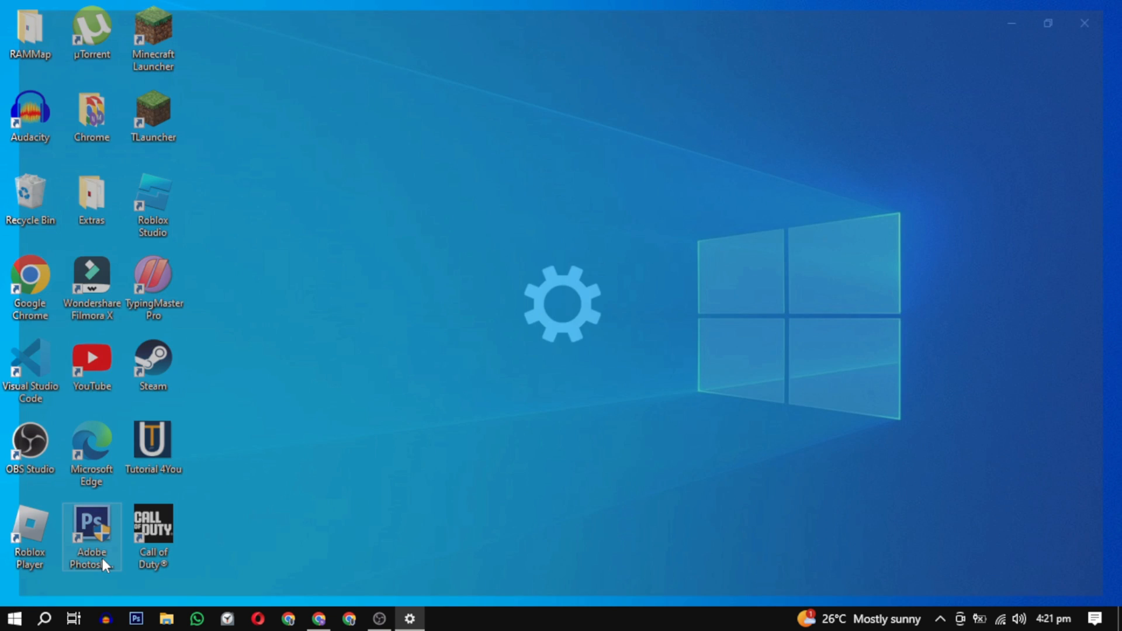
{"action": "left_click", "coordinate": [409, 618]}
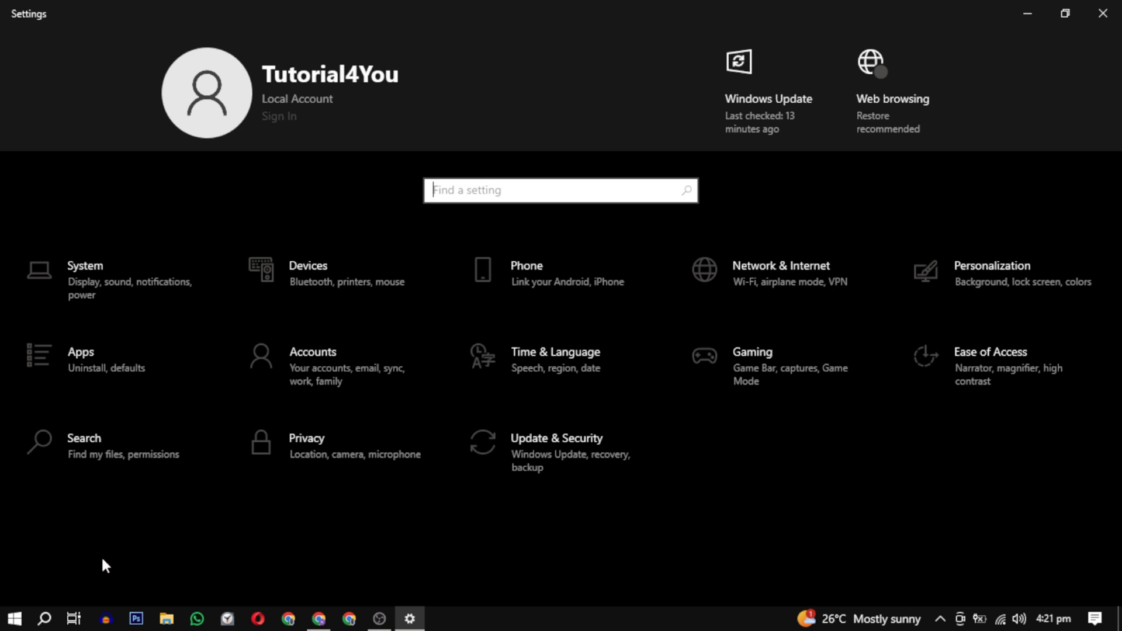
{"action": "mouse_move", "coordinate": [605, 464]}
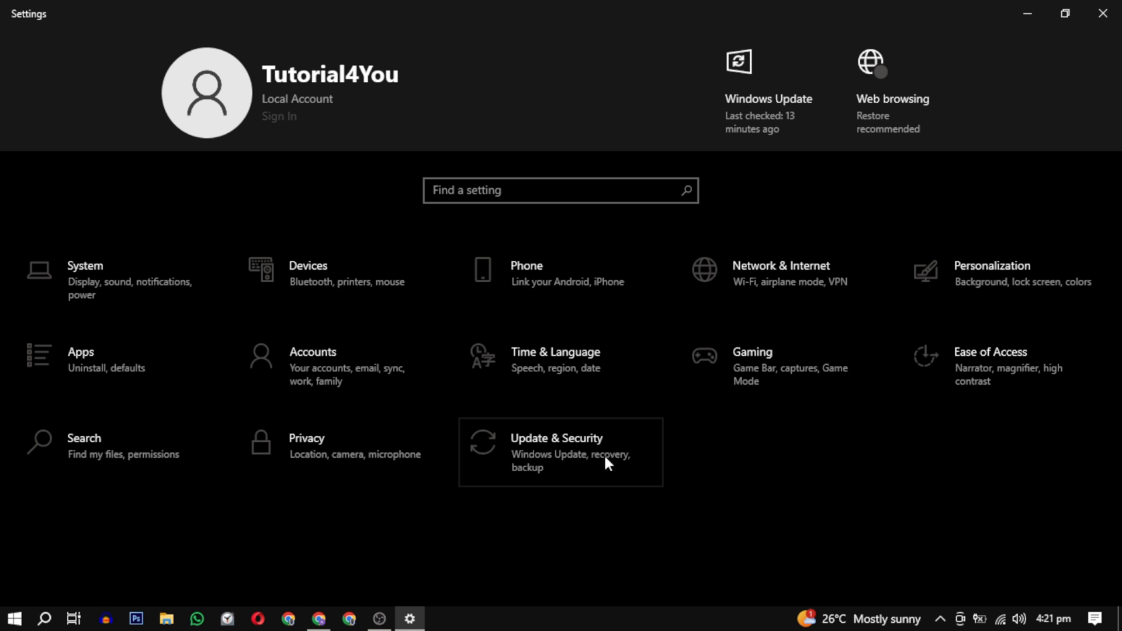
{"action": "mouse_move", "coordinate": [579, 475]}
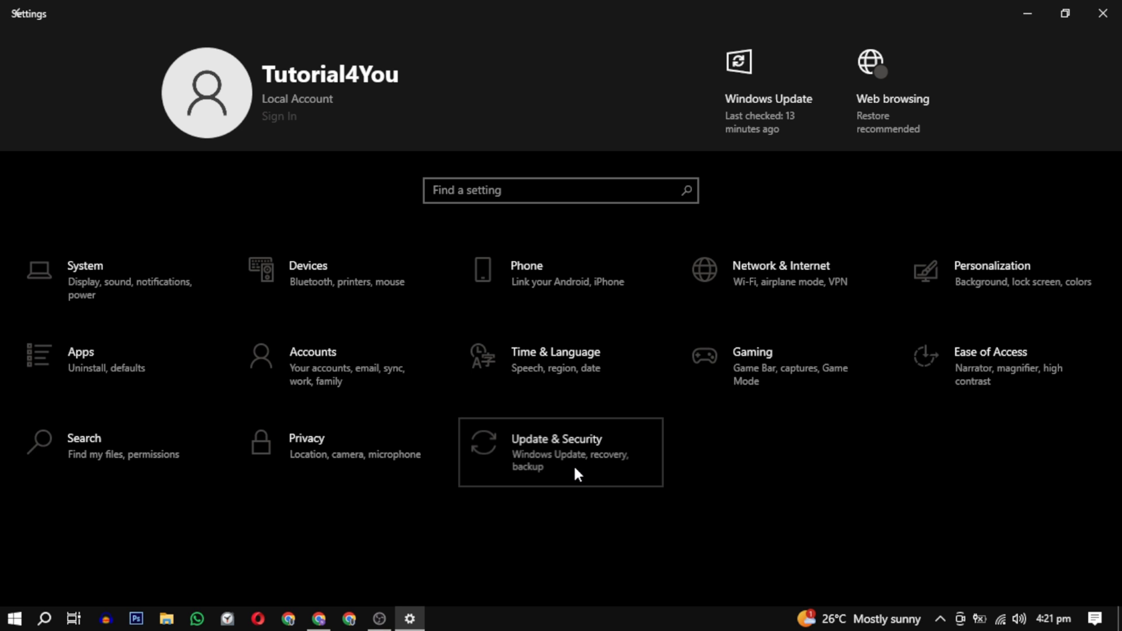
{"action": "left_click", "coordinate": [560, 451]}
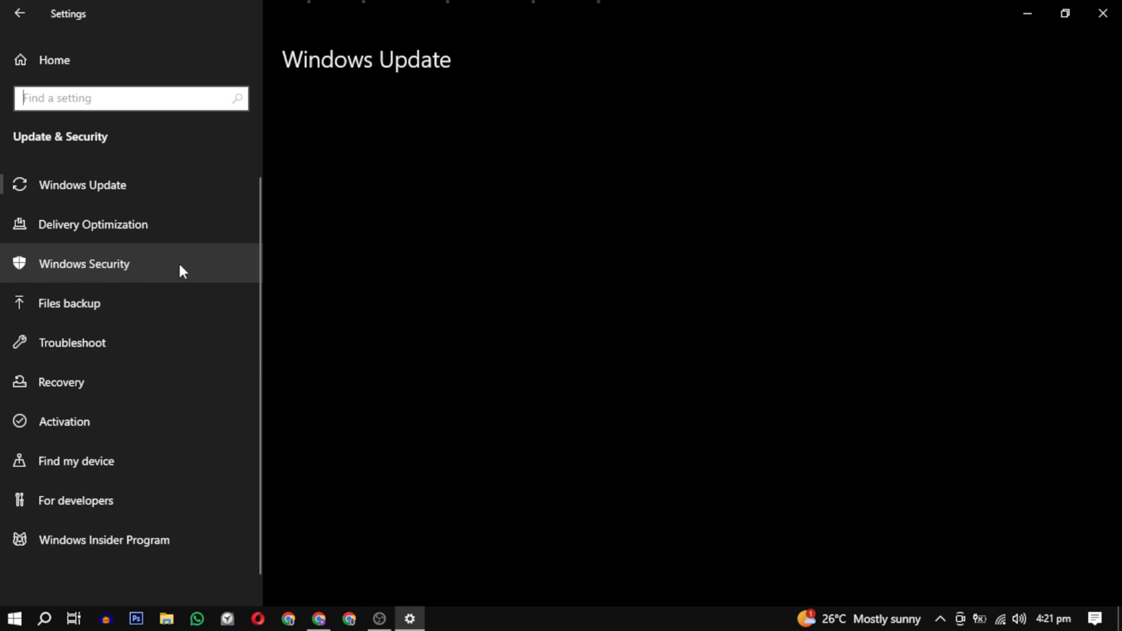
{"action": "left_click", "coordinate": [84, 263]}
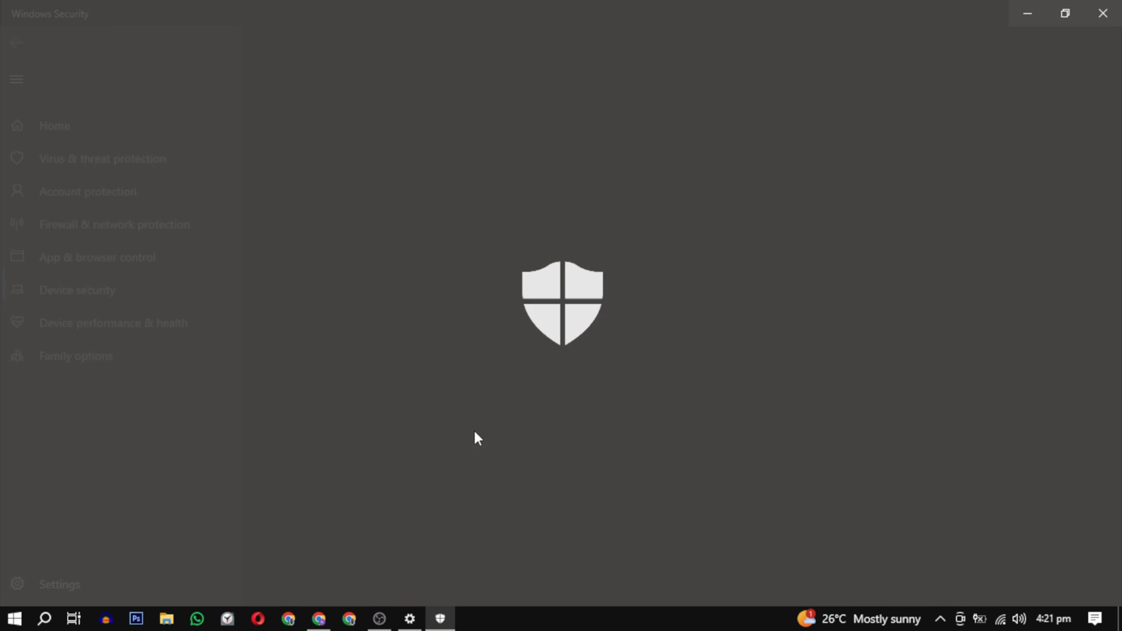
Switch Memory integrity to Off under Device security > Core isolation details
{"action": "left_click", "coordinate": [77, 290]}
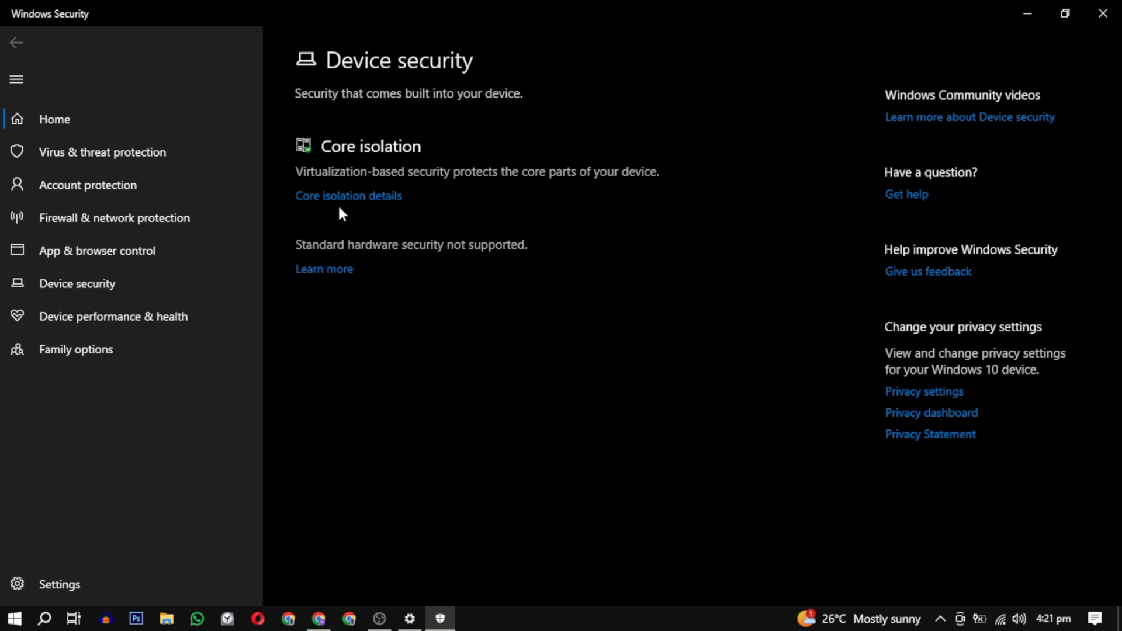
{"action": "left_click", "coordinate": [348, 195]}
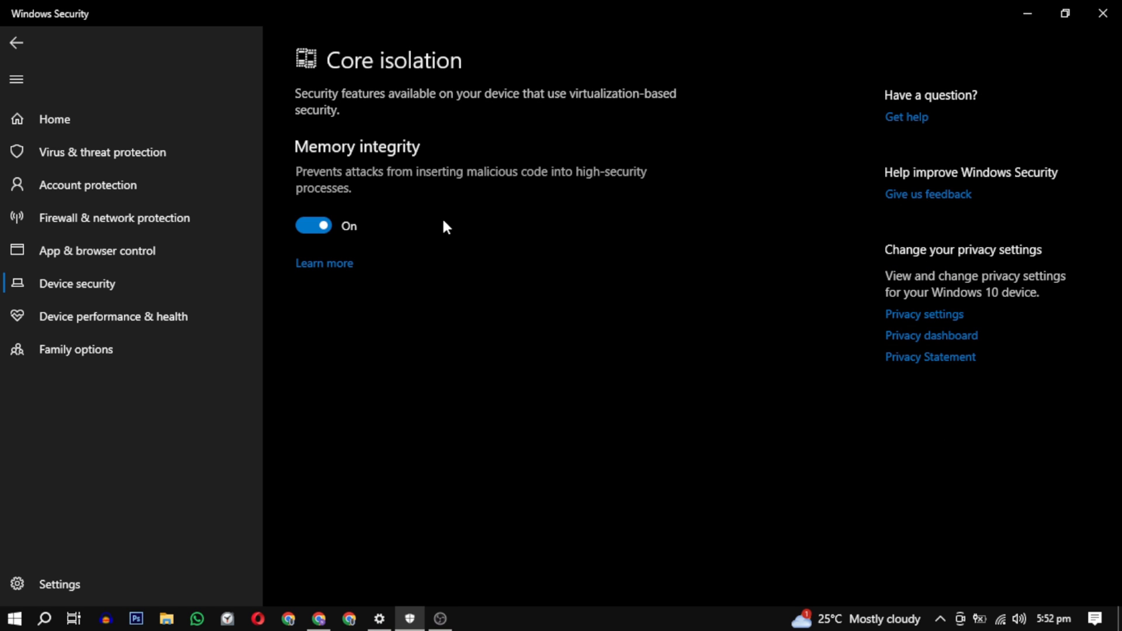
{"action": "mouse_move", "coordinate": [318, 431]}
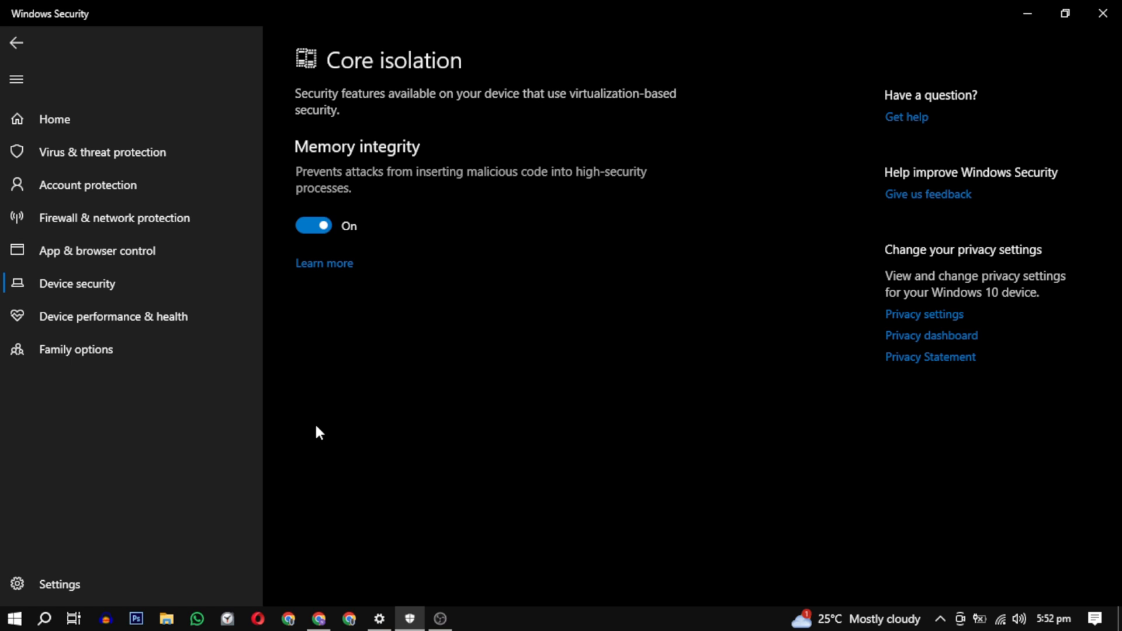
{"action": "mouse_move", "coordinate": [424, 463]}
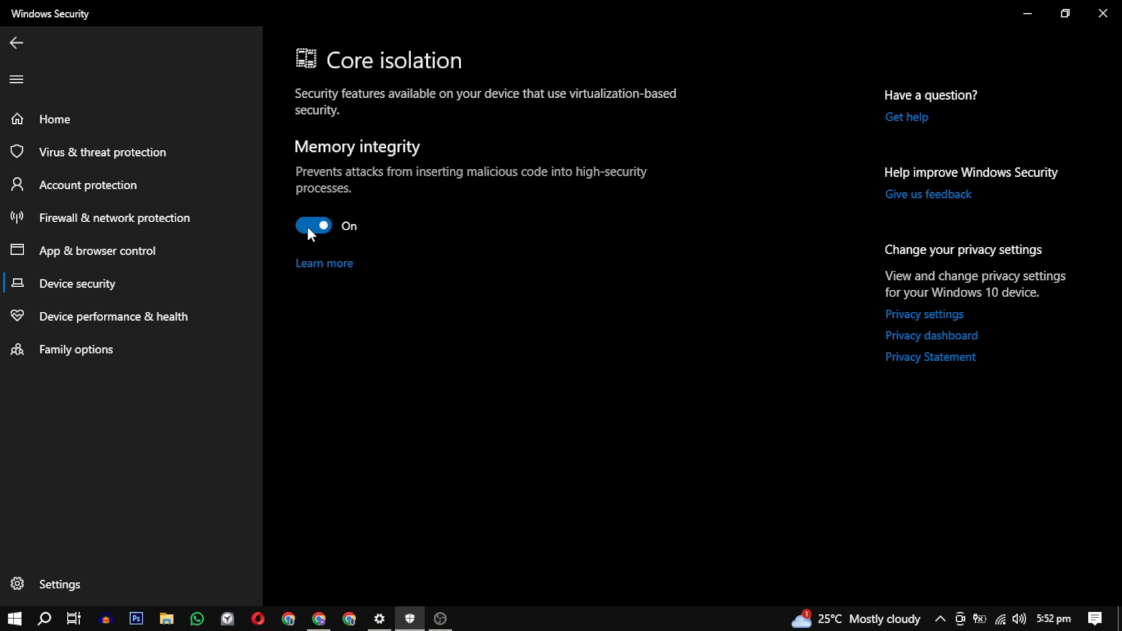
{"action": "left_click", "coordinate": [312, 225]}
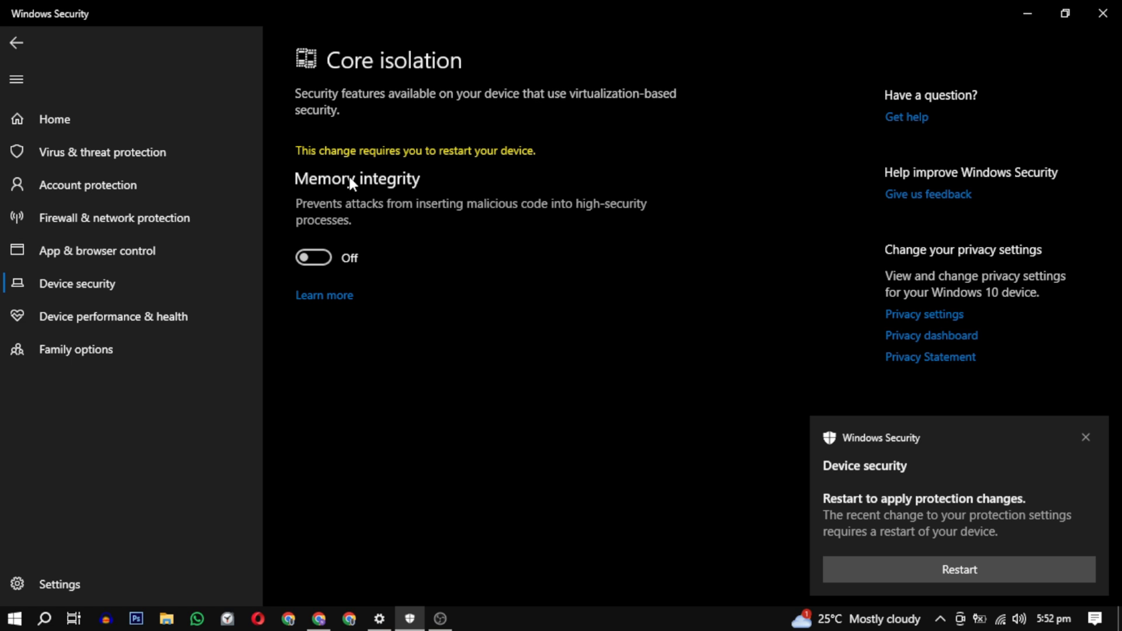
{"action": "mouse_move", "coordinate": [357, 206]}
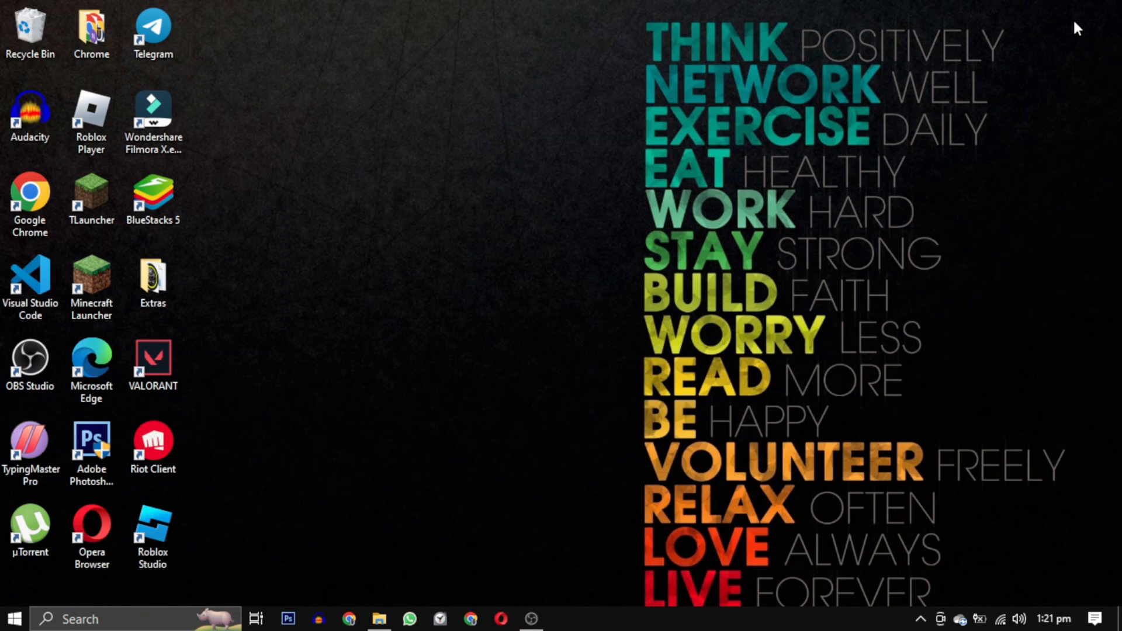
Launch VALORANT as administrator and allow the Riot Client in User Account Control
{"action": "left_click", "coordinate": [152, 361]}
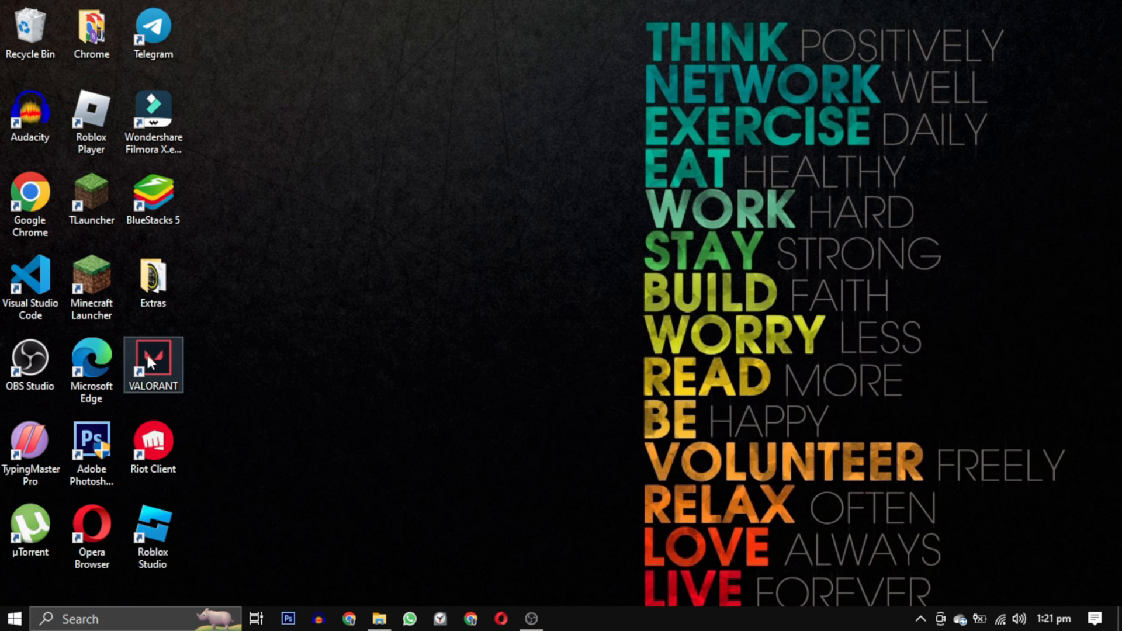
{"action": "right_click", "coordinate": [152, 365]}
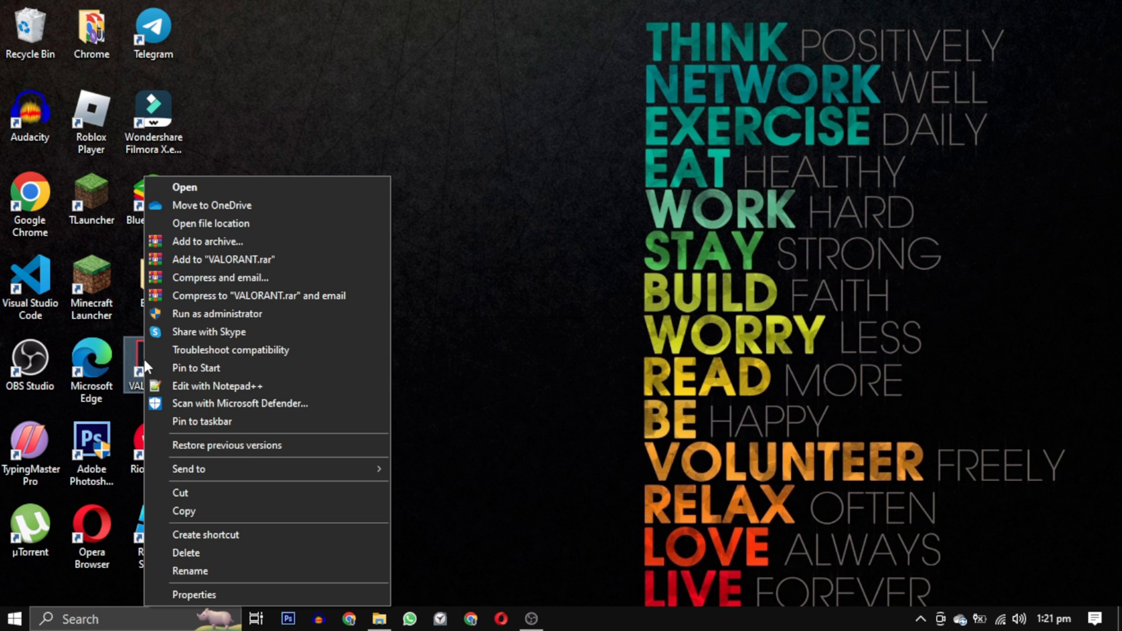
{"action": "mouse_move", "coordinate": [315, 319]}
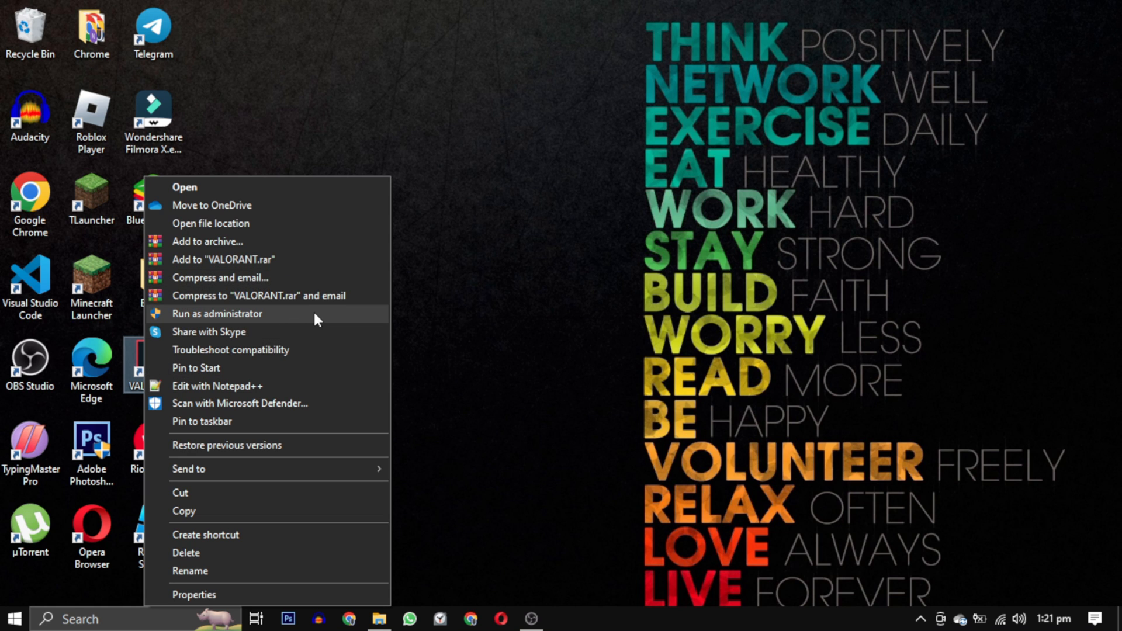
{"action": "left_click", "coordinate": [218, 314]}
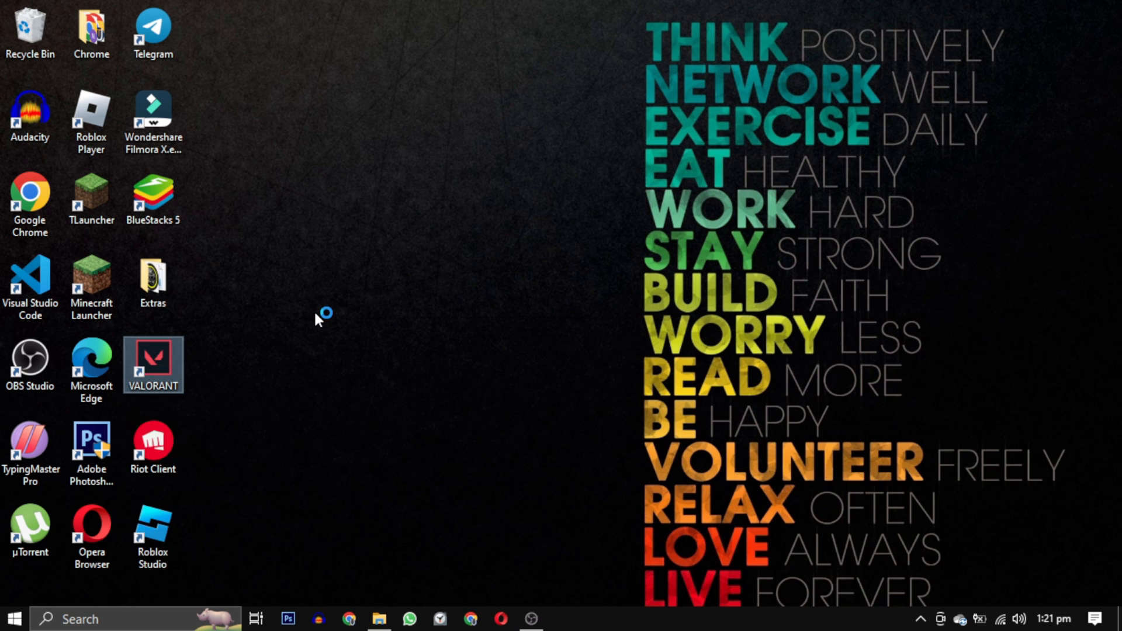
{"action": "double_click", "coordinate": [152, 364]}
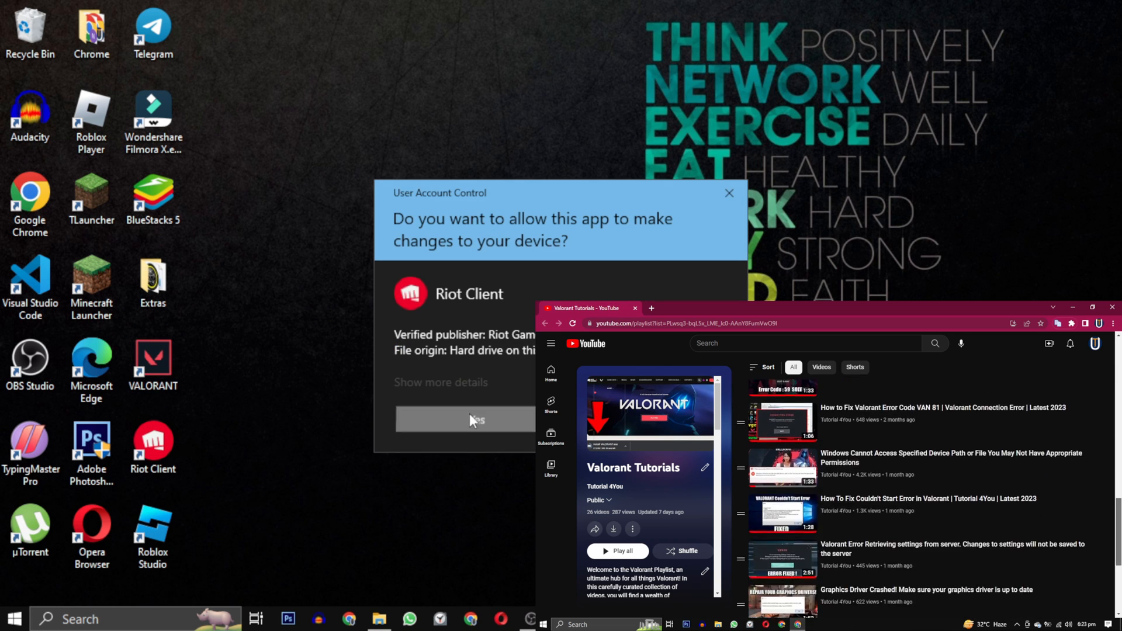
{"action": "left_click", "coordinate": [476, 420]}
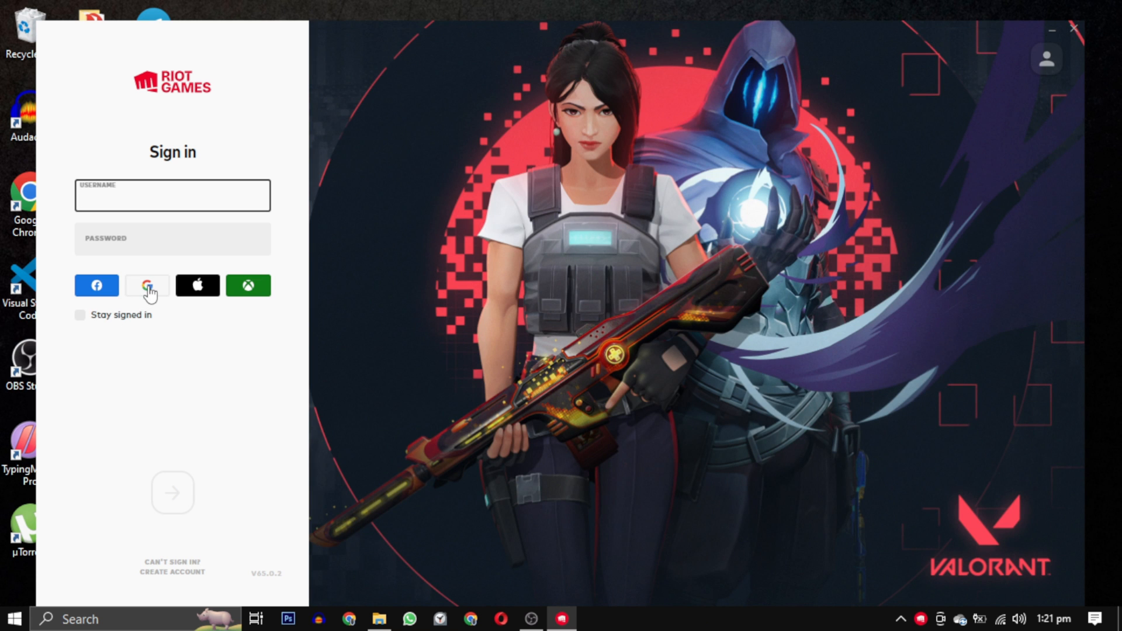
Choose Google sign-in on the Riot Client login screen
{"action": "left_click", "coordinate": [147, 285]}
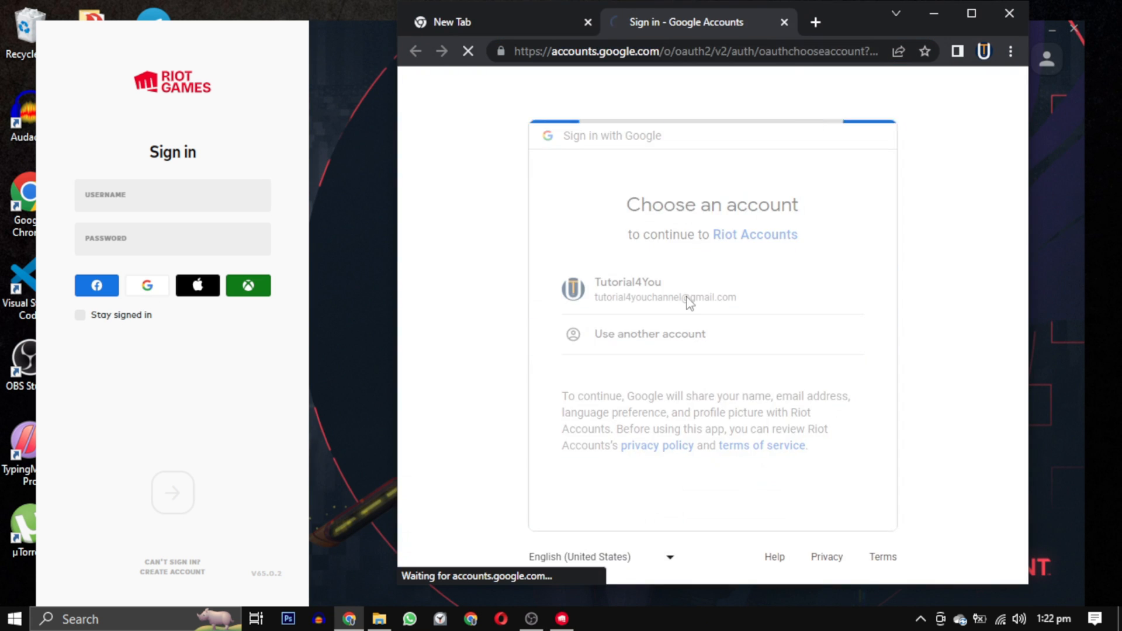